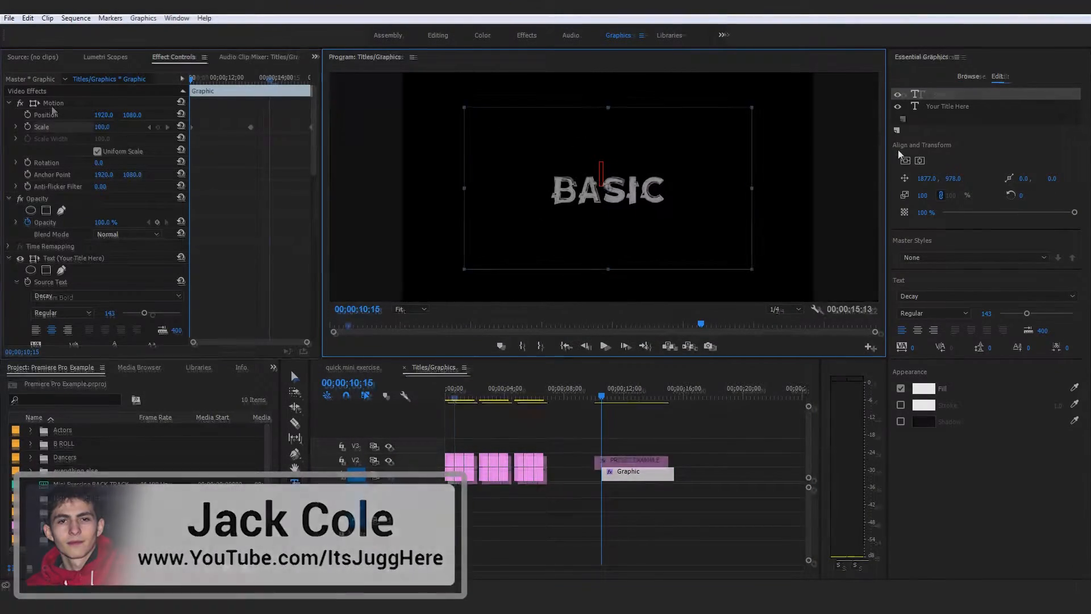
- Bring up the Motion effect's options in Effect Controls, then dismiss them
{"action": "right_click", "coordinate": [53, 114]}
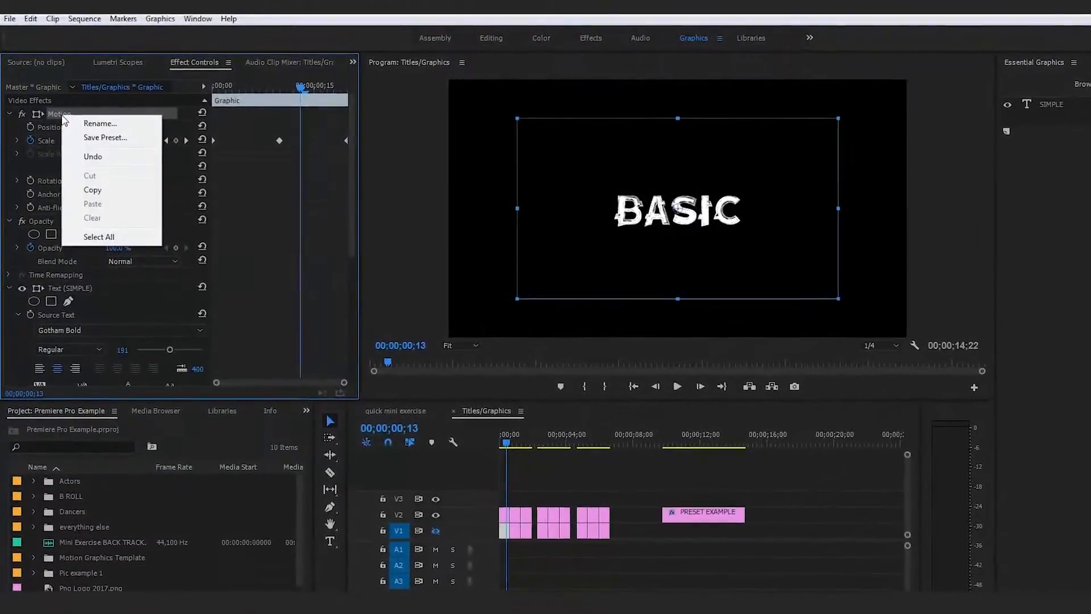
{"action": "left_click", "coordinate": [105, 137]}
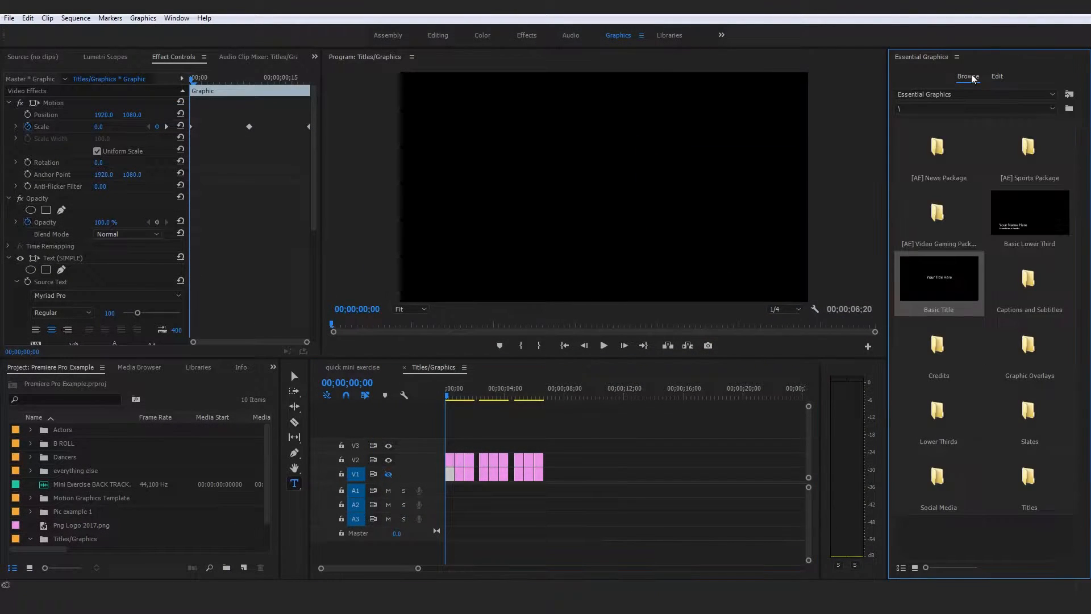
- Add a Basic Title to V2, retitle it PRESET EXAMPLE, and center it
{"action": "left_click_drag", "start_coordinate": [939, 276], "coordinate": [626, 458]}
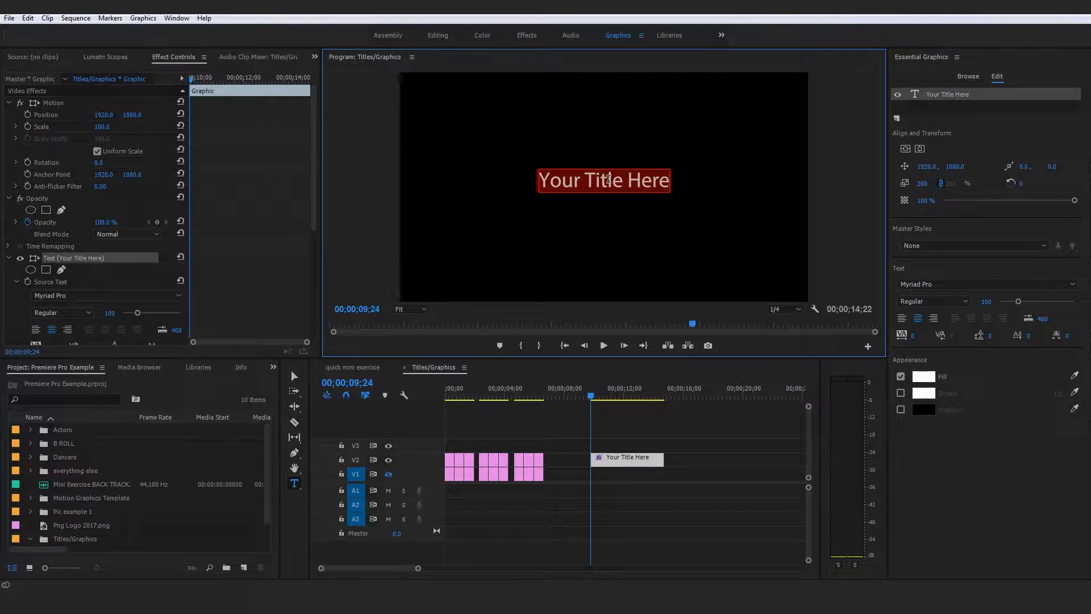
{"action": "type", "text": "PRESET EXAMPLE"}
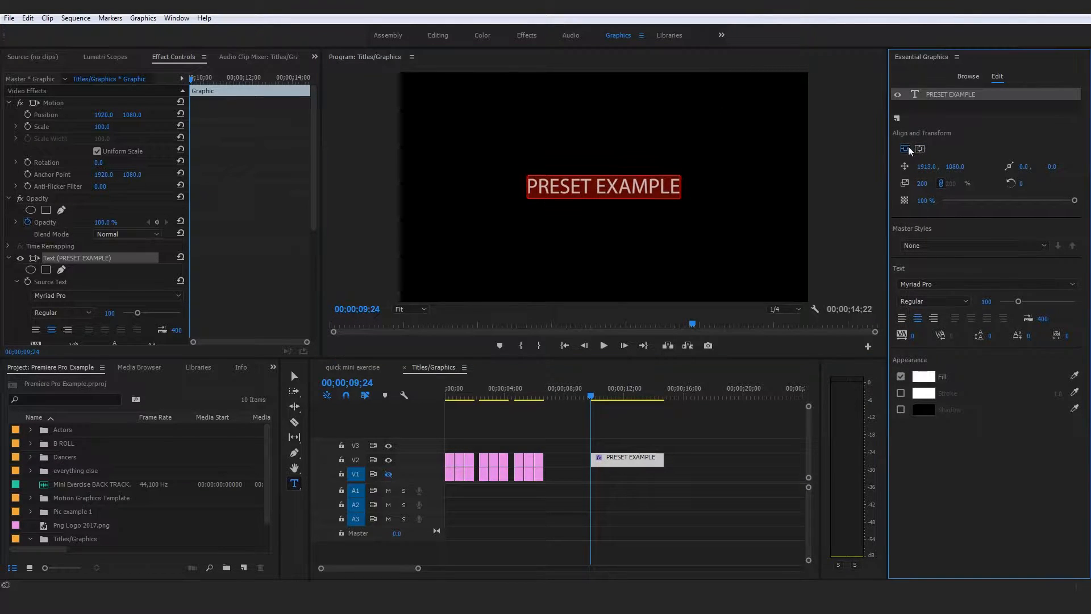
{"action": "left_click", "coordinate": [918, 149]}
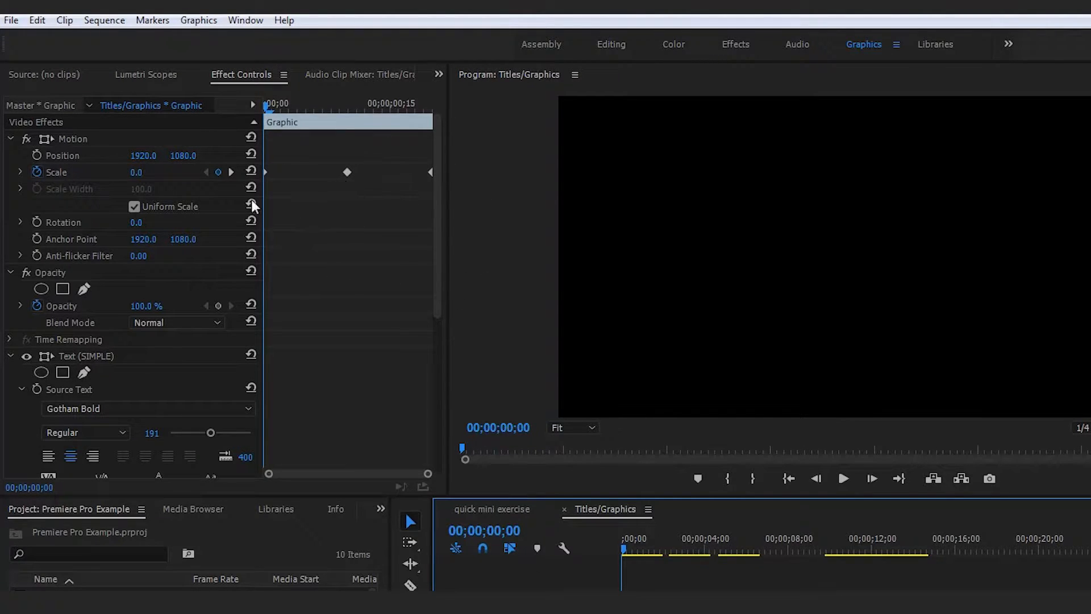
- Save the BASIC clip's Motion animation as a preset named Bounce Simple Animation
{"action": "left_click", "coordinate": [72, 139]}
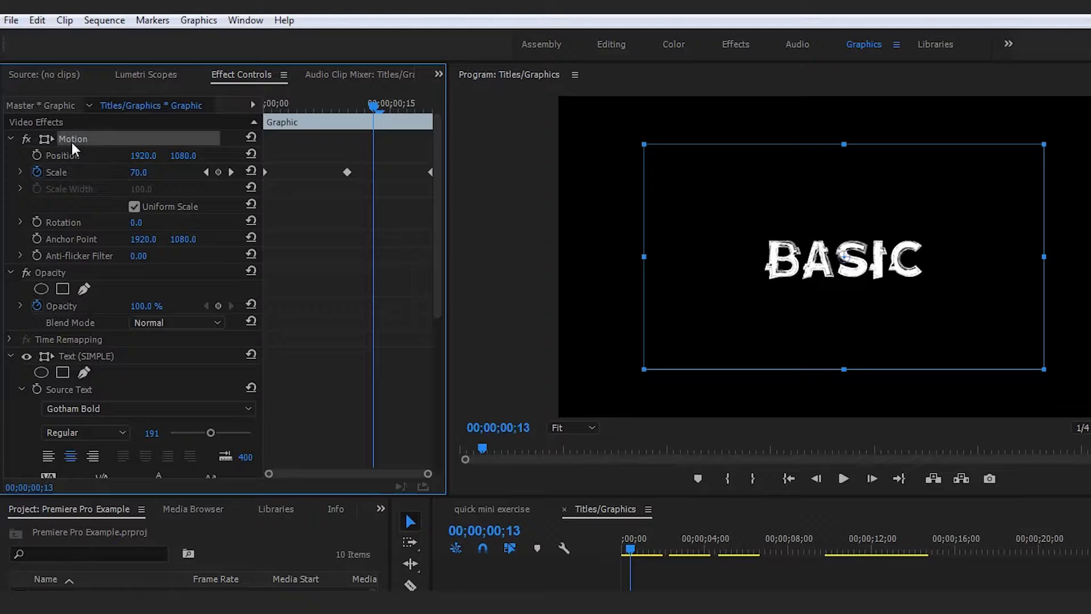
{"action": "right_click", "coordinate": [73, 138]}
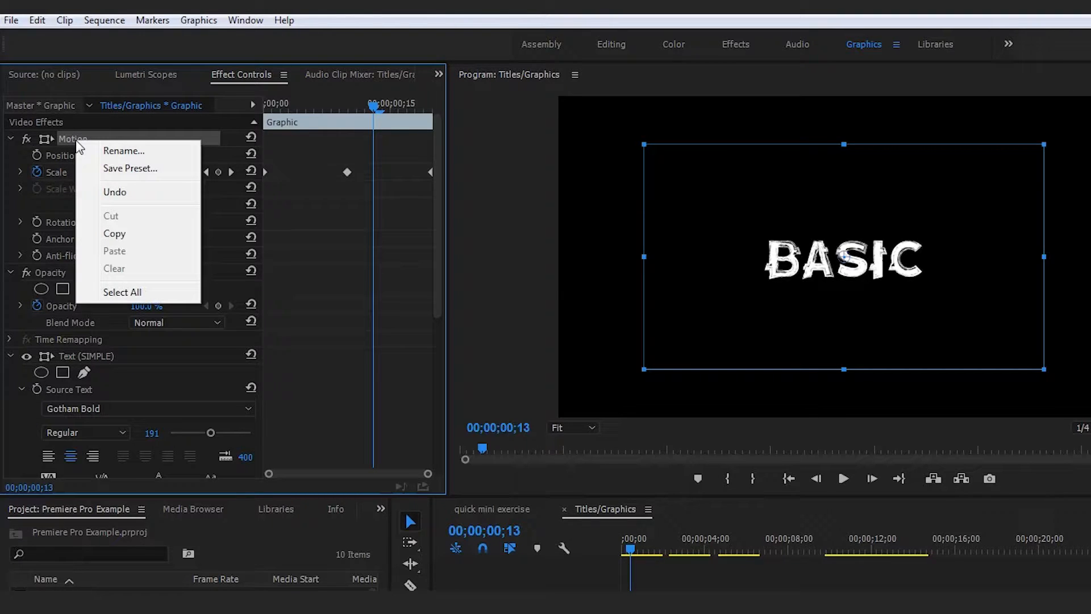
{"action": "left_click", "coordinate": [130, 168]}
{"action": "type", "text": "Bounce Simple Anim"}
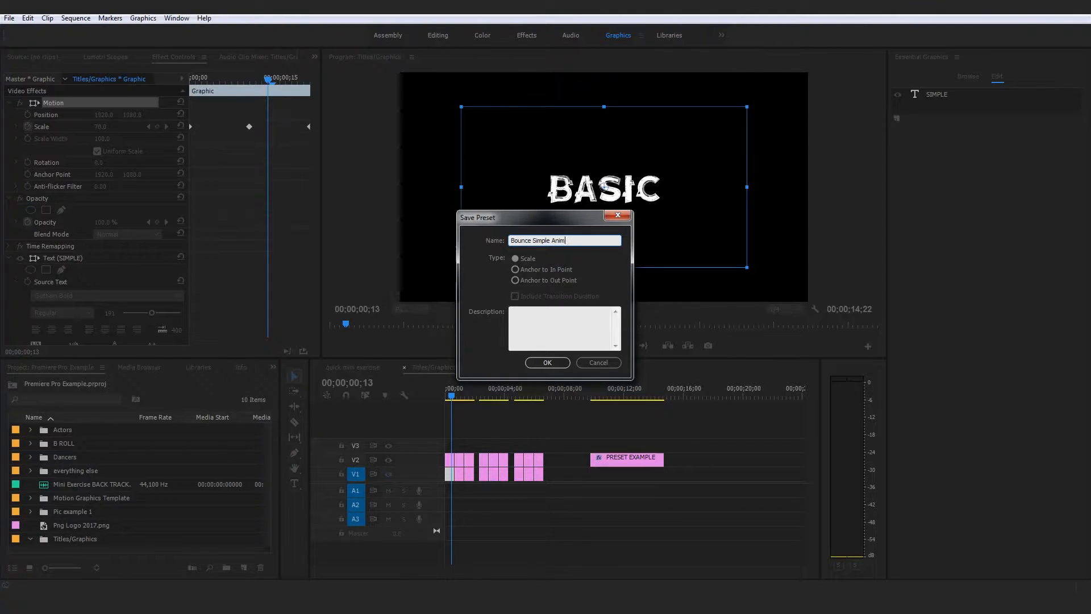
- Confirm the Bounce Simple Animation preset and select the PRESET EXAMPLE clip
{"action": "left_click", "coordinate": [547, 362]}
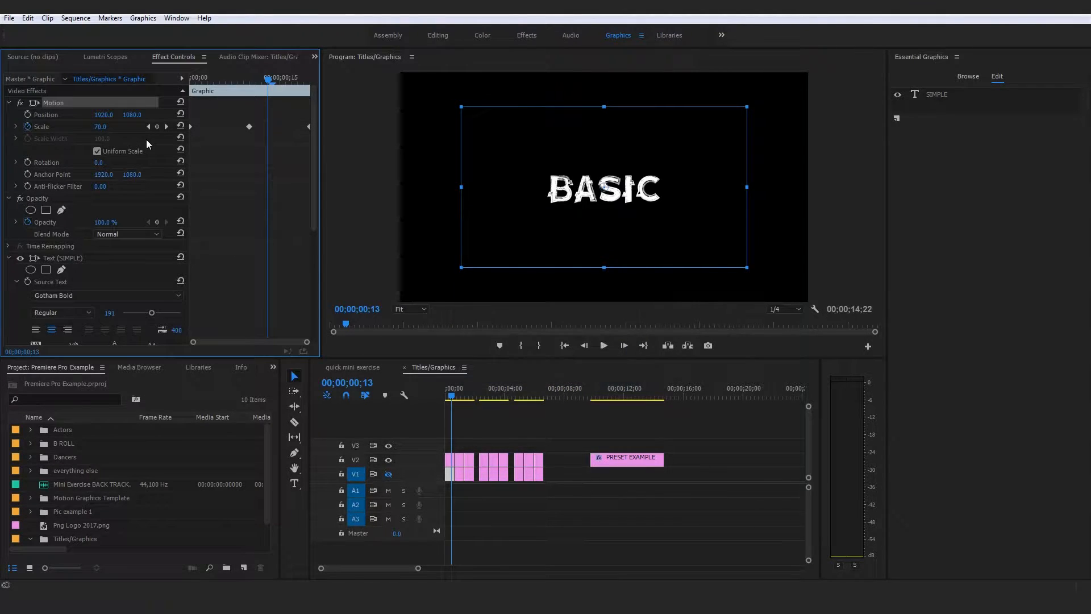
{"action": "mouse_move", "coordinate": [105, 105]}
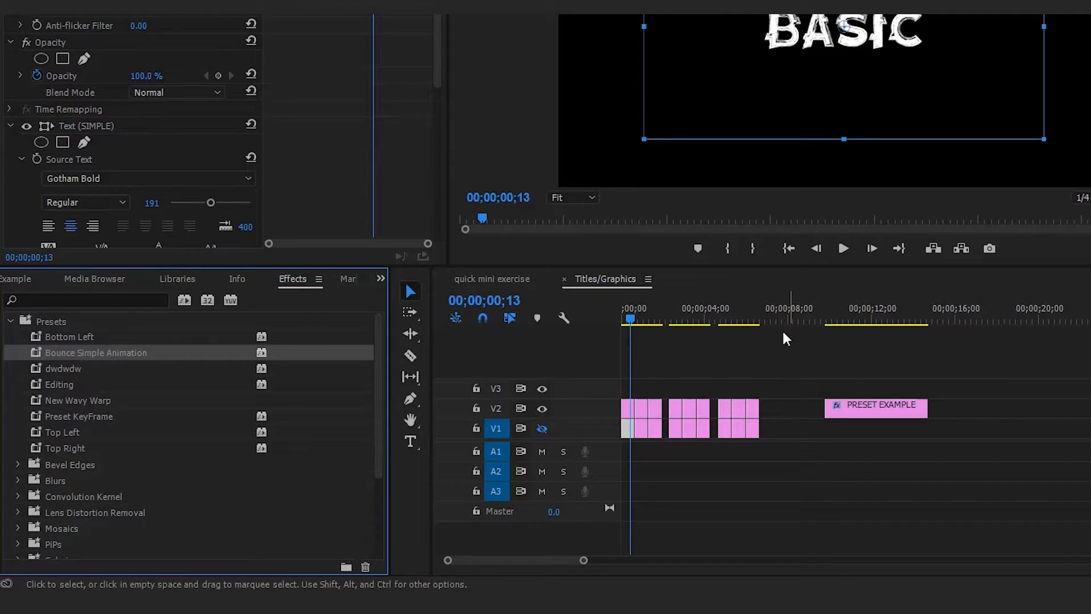
{"action": "left_click", "coordinate": [875, 406]}
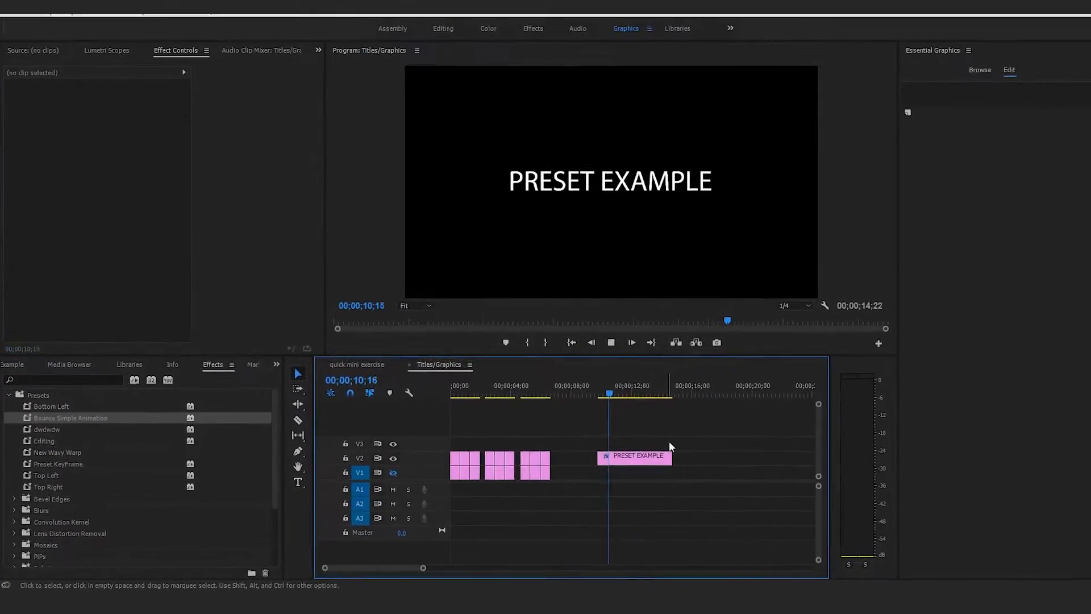
{"action": "left_click", "coordinate": [635, 455]}
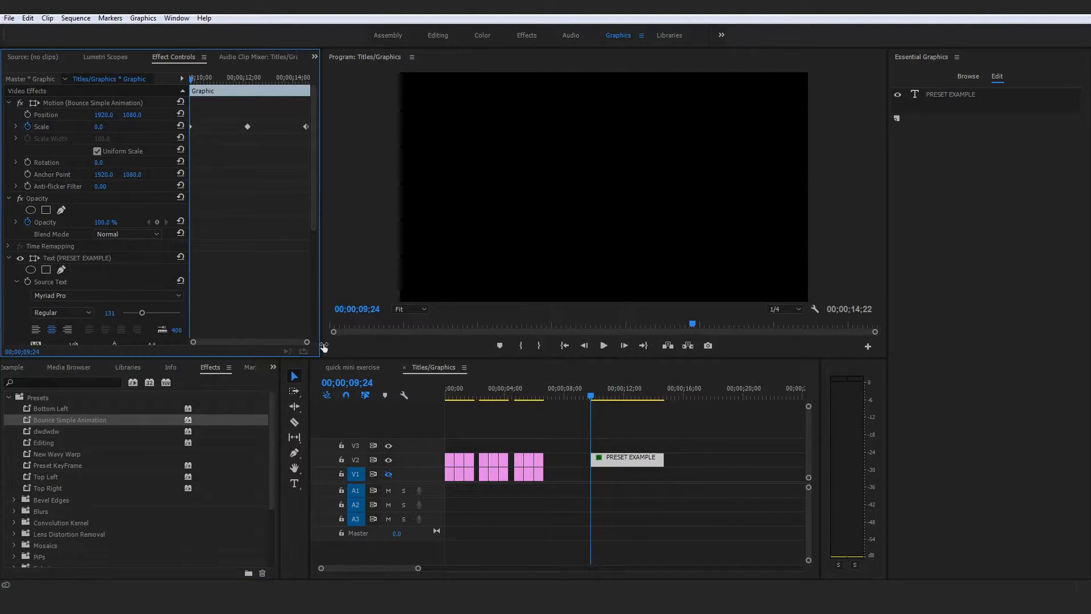
{"action": "left_click", "coordinate": [602, 345]}
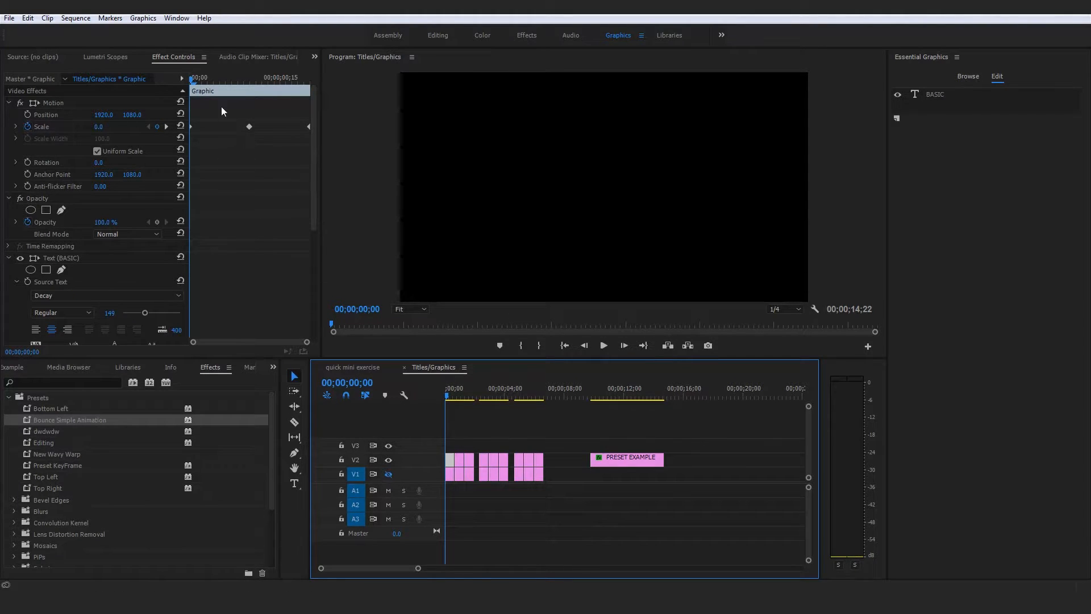
{"action": "mouse_move", "coordinate": [310, 348]}
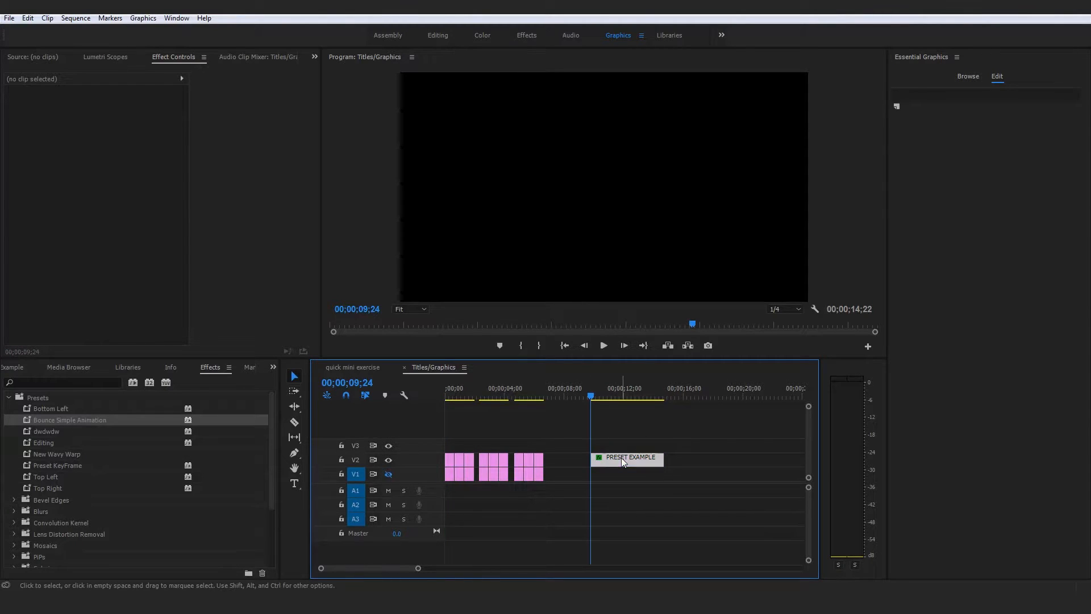
{"action": "left_click", "coordinate": [626, 457]}
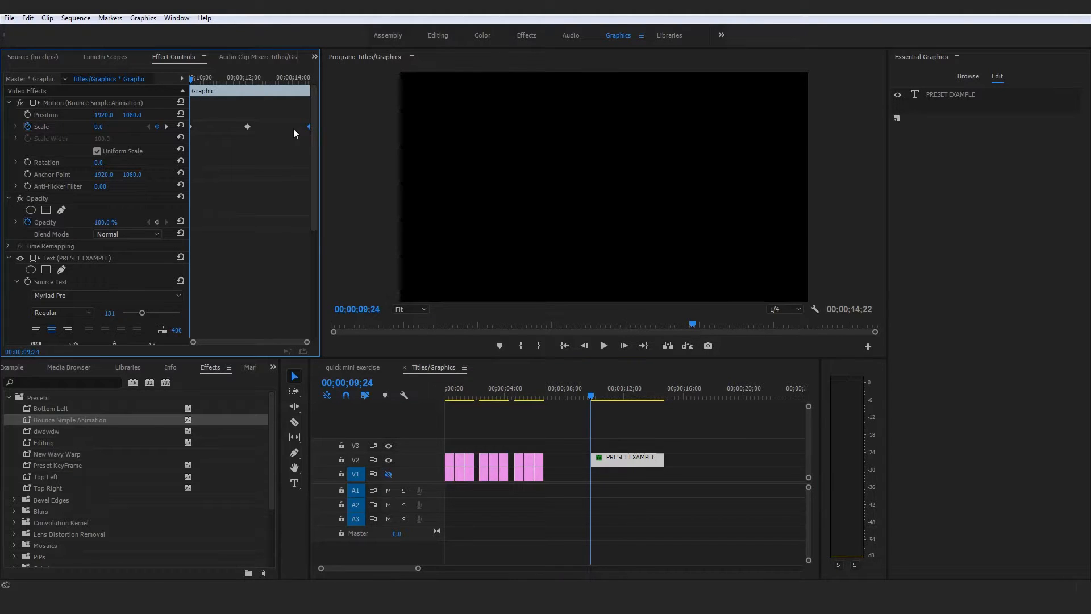
{"action": "left_click", "coordinate": [459, 467]}
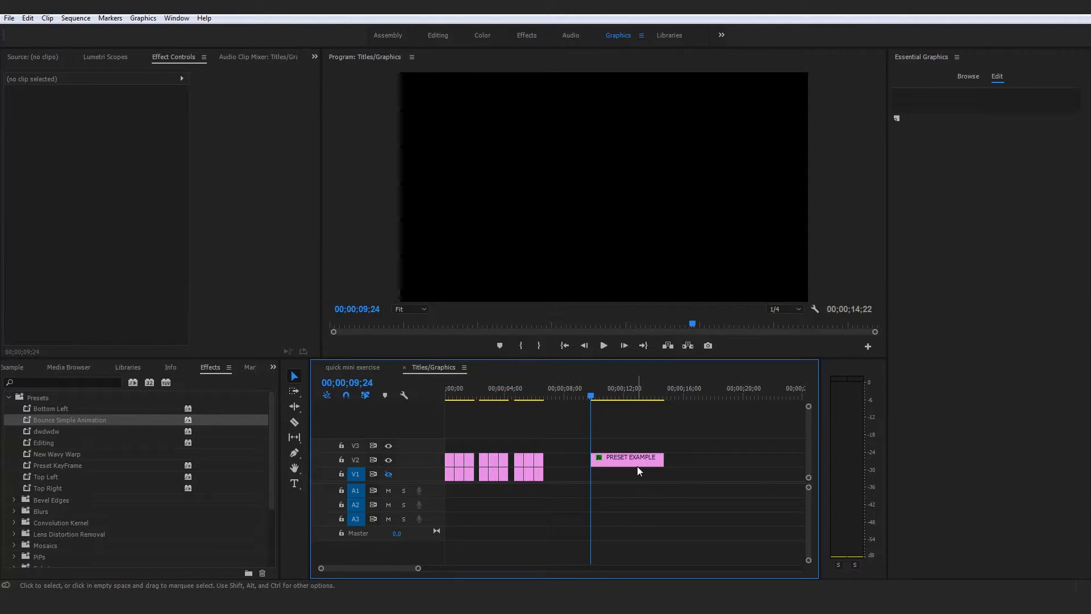
{"action": "left_click", "coordinate": [602, 345]}
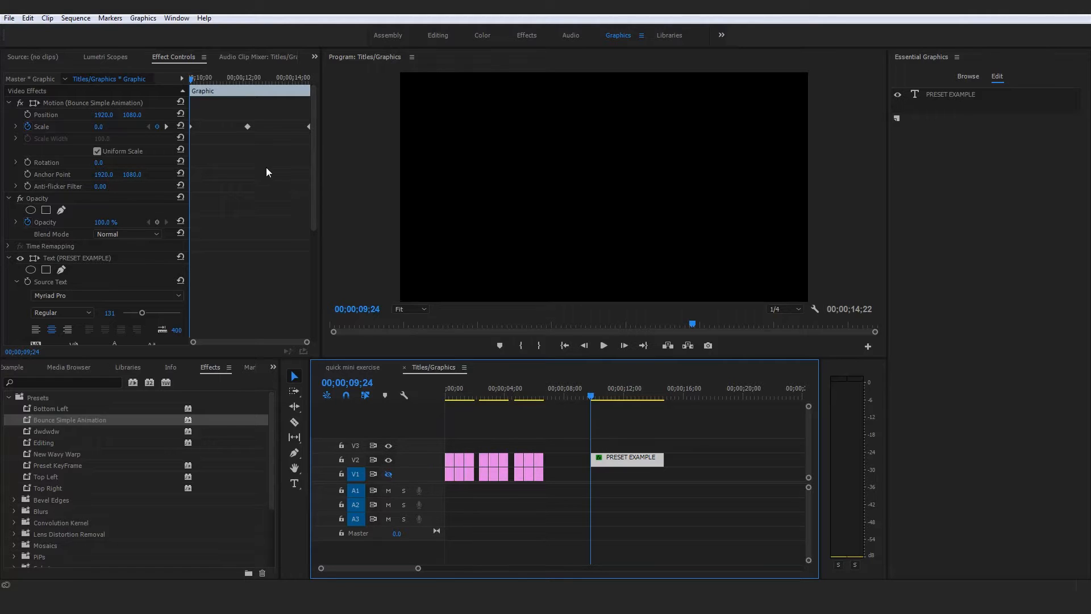
{"action": "mouse_move", "coordinate": [254, 155]}
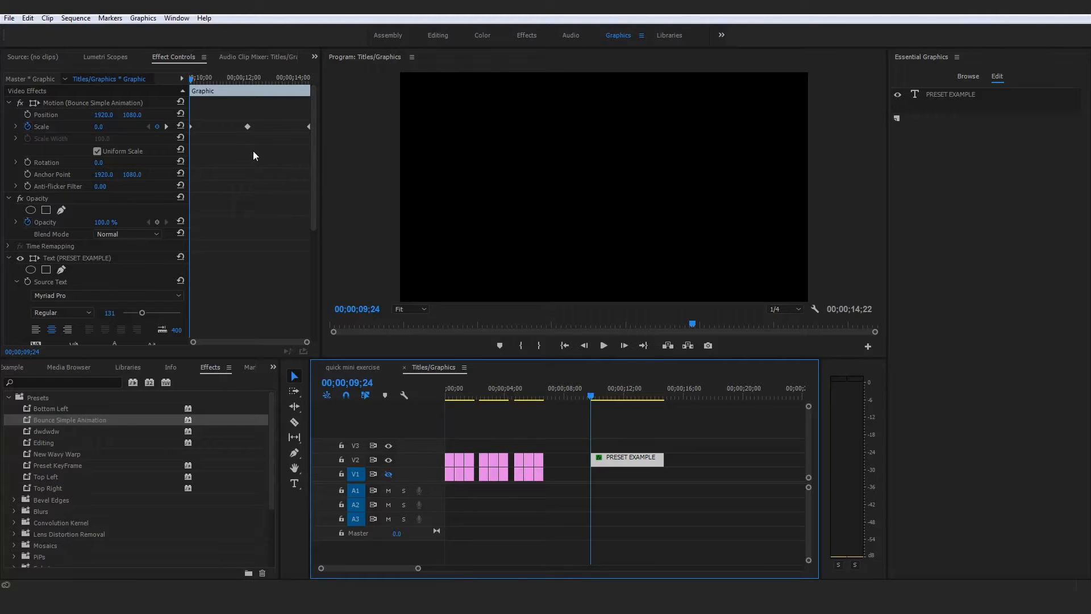
{"action": "mouse_move", "coordinate": [265, 174]}
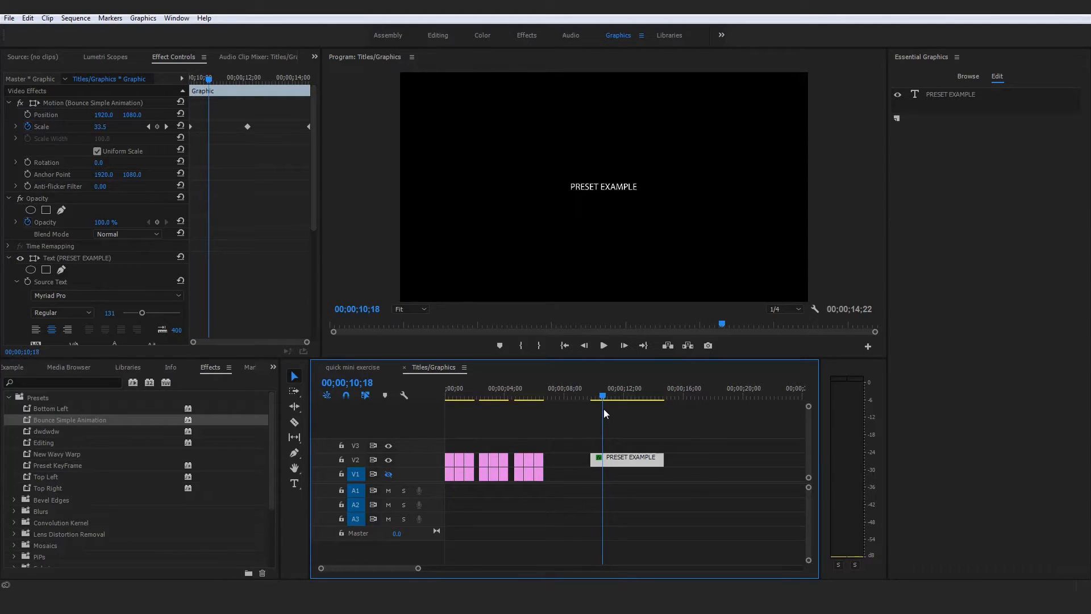
{"action": "mouse_move", "coordinate": [266, 145]}
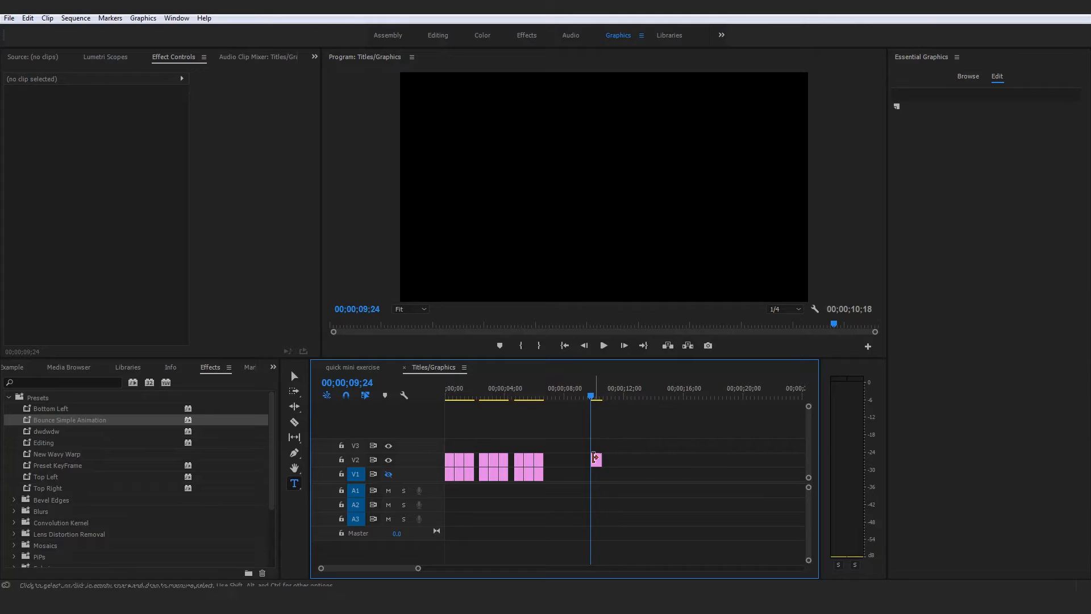
- Select the PRESET EXAMPLE clip, now trimmed to end near 10;18
{"action": "left_click", "coordinate": [596, 459]}
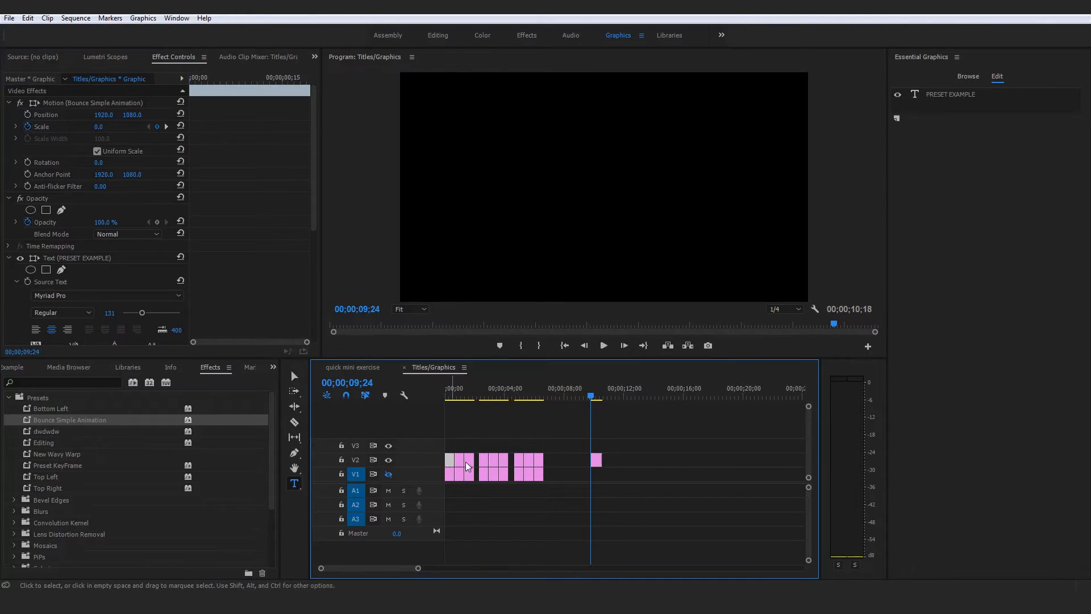
- Set the short BASIC title clip's Scale to 100 on V2
{"action": "left_click", "coordinate": [652, 460]}
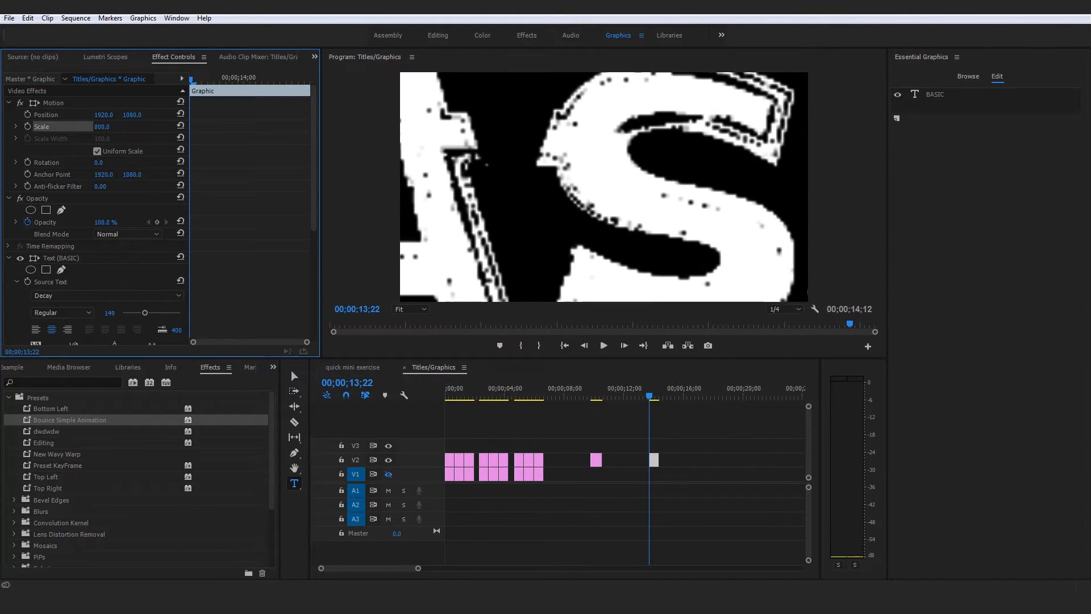
{"action": "type", "text": "100.0"}
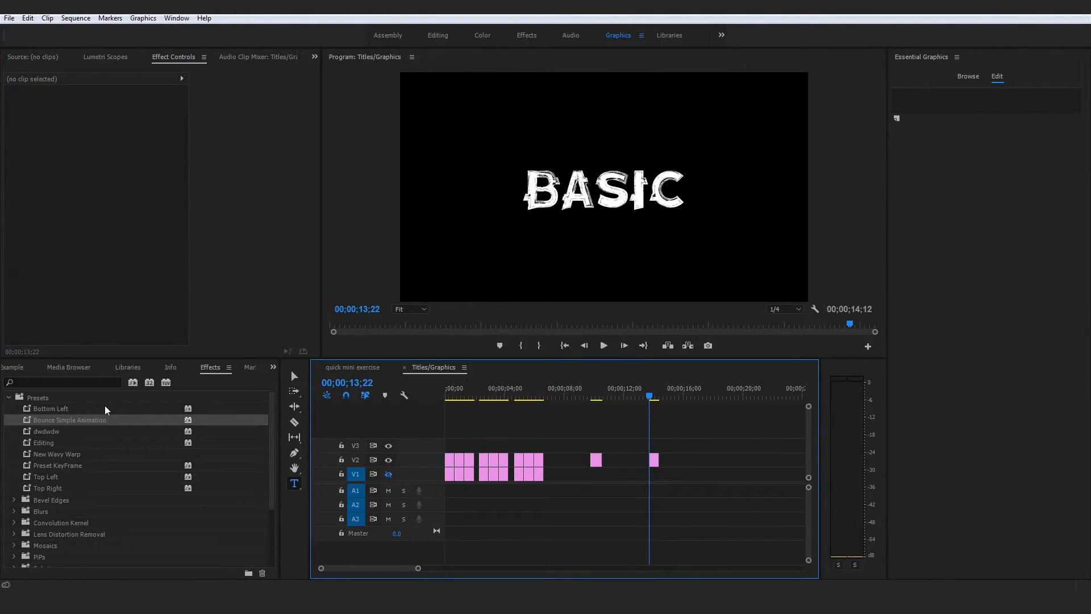
{"action": "left_click", "coordinate": [653, 459]}
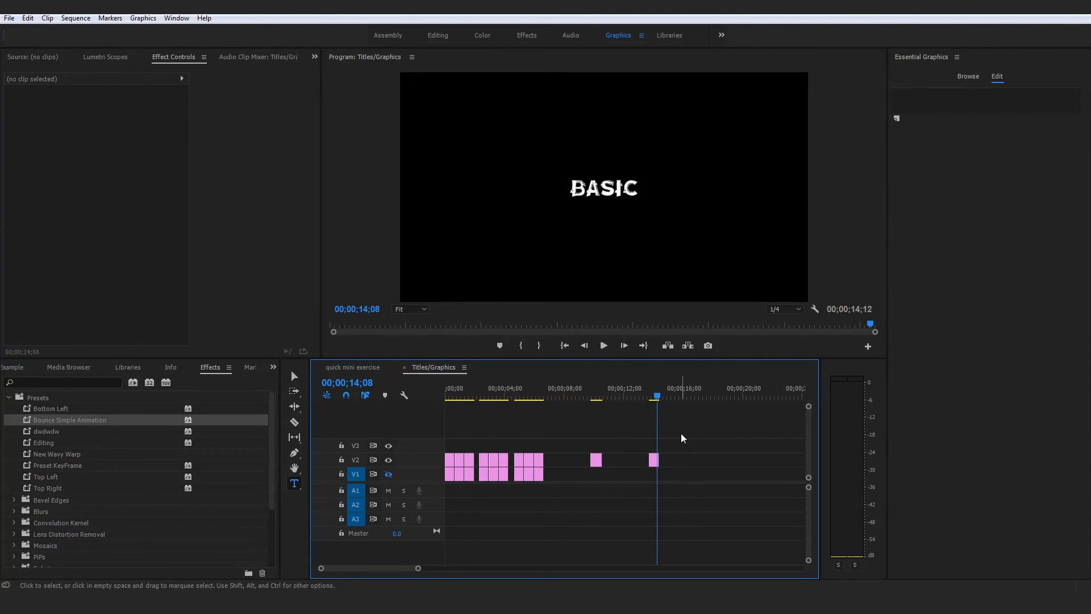
{"action": "mouse_move", "coordinate": [341, 435]}
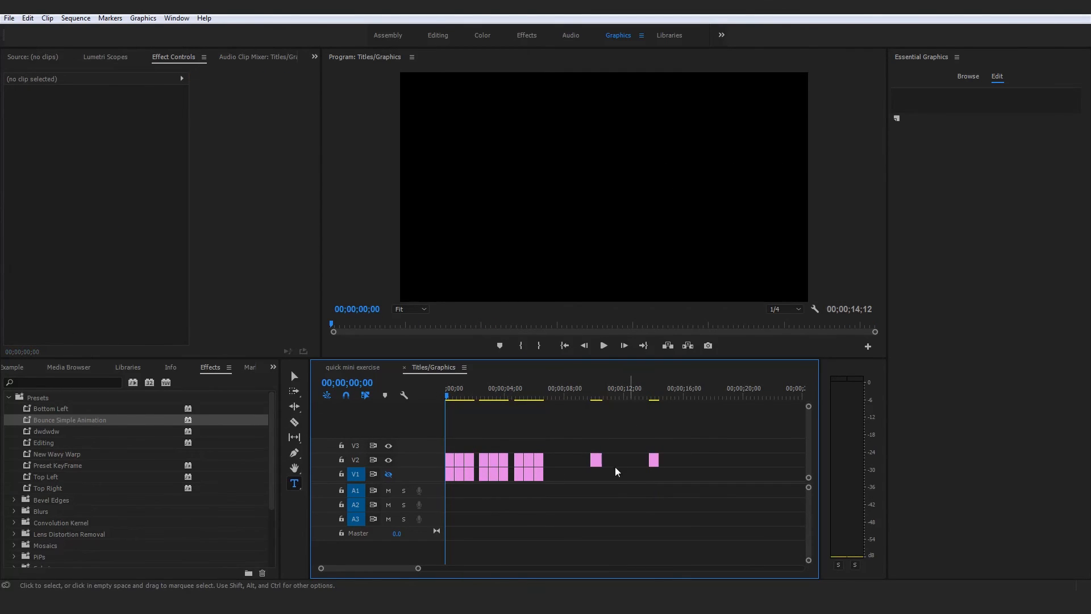
- Focus the timeline to play the sequence from the start
{"action": "left_click", "coordinate": [602, 345]}
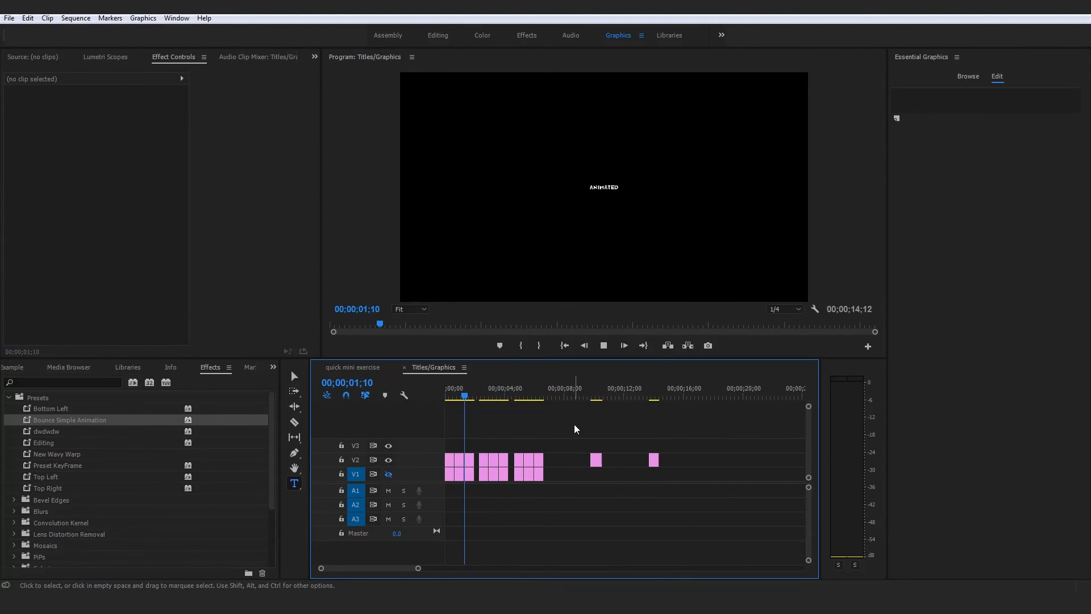